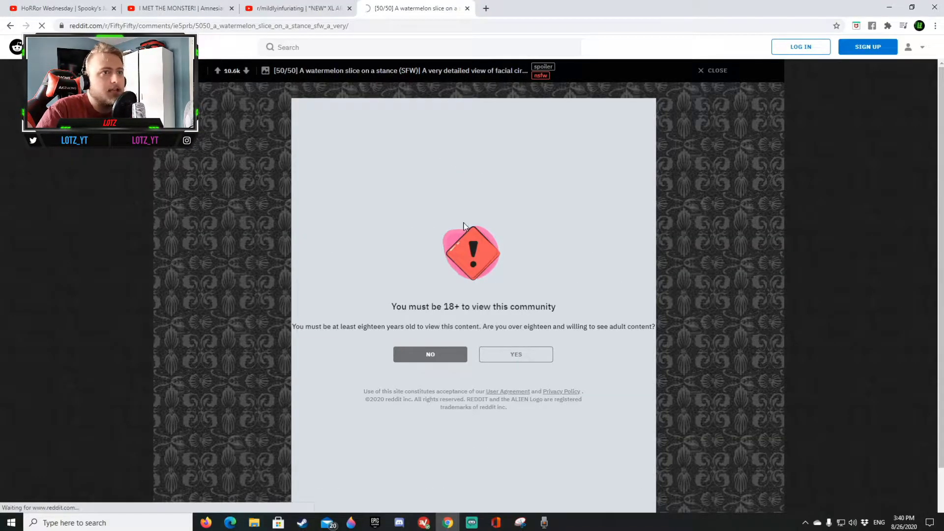
Step: Confirm the 18+ age gate and view the red facial blood-vessel cast post, then continue down the feed
click(515, 353)
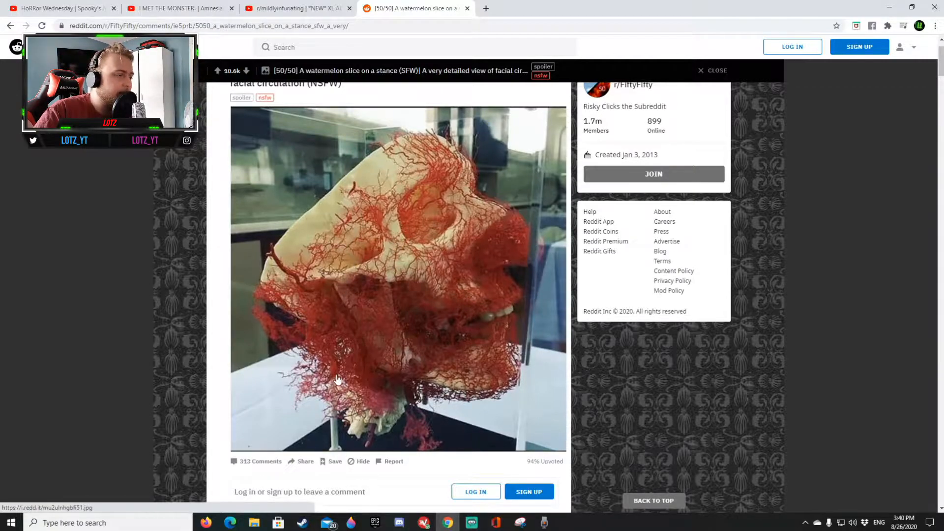
scroll(down, 3)
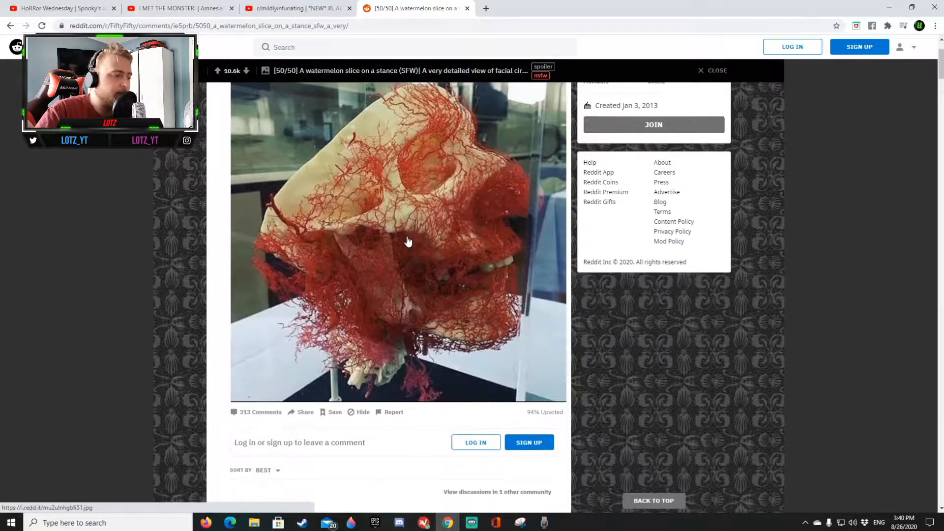
scroll(down, 3)
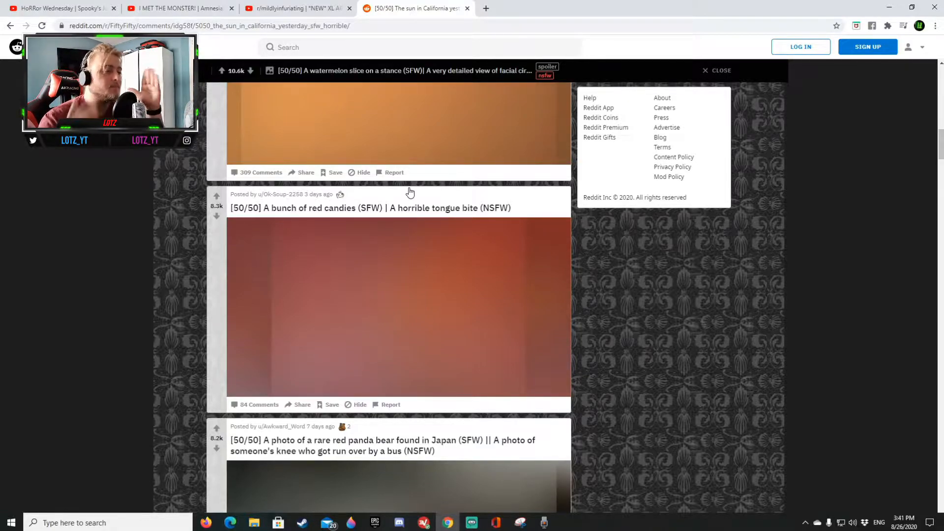
Step: Scroll below the opened post to the red candies and red panda entries in the community list
scroll(down, 3)
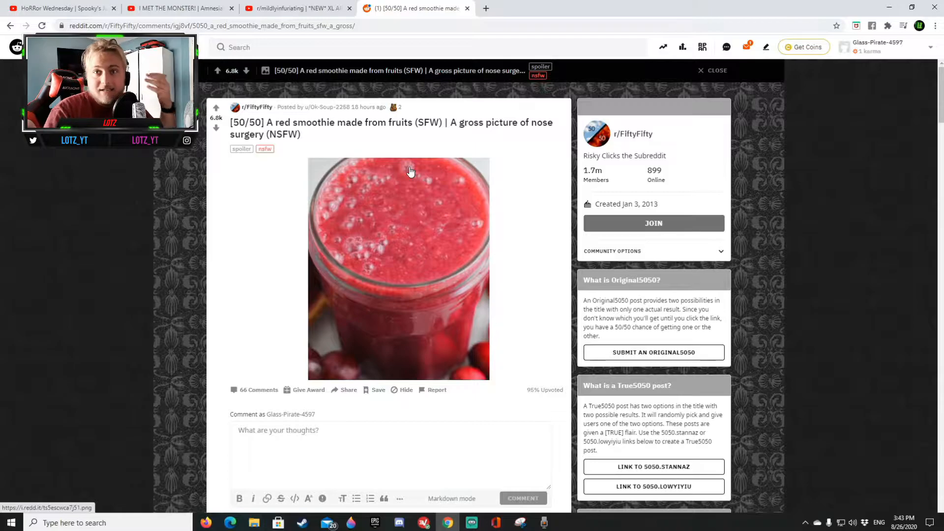
Step: Scroll past the red smoothie post image toward the next 50/50 entries
scroll(down, 3)
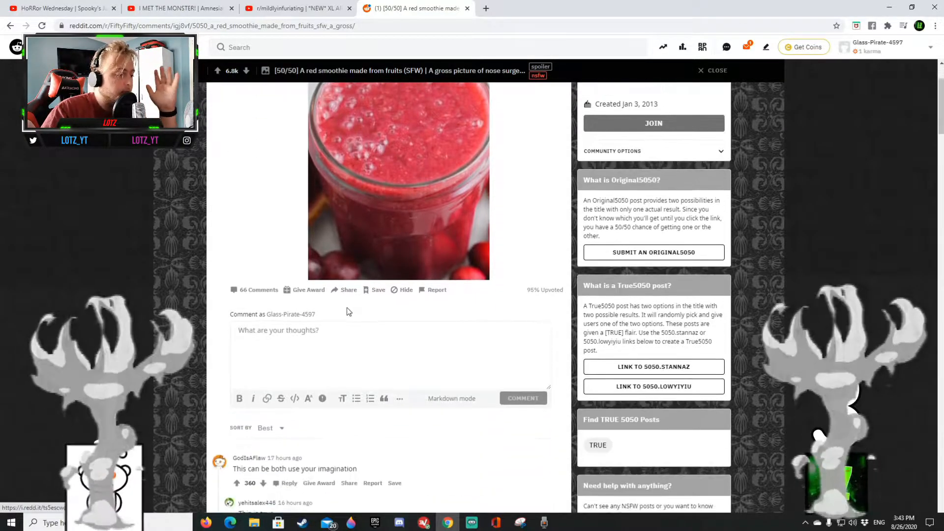
scroll(down, 3)
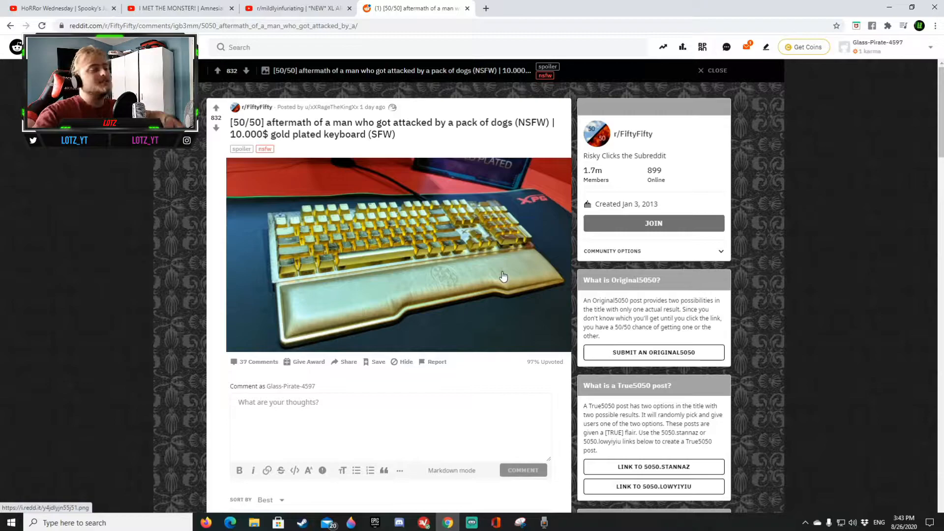
mouse_move(453, 276)
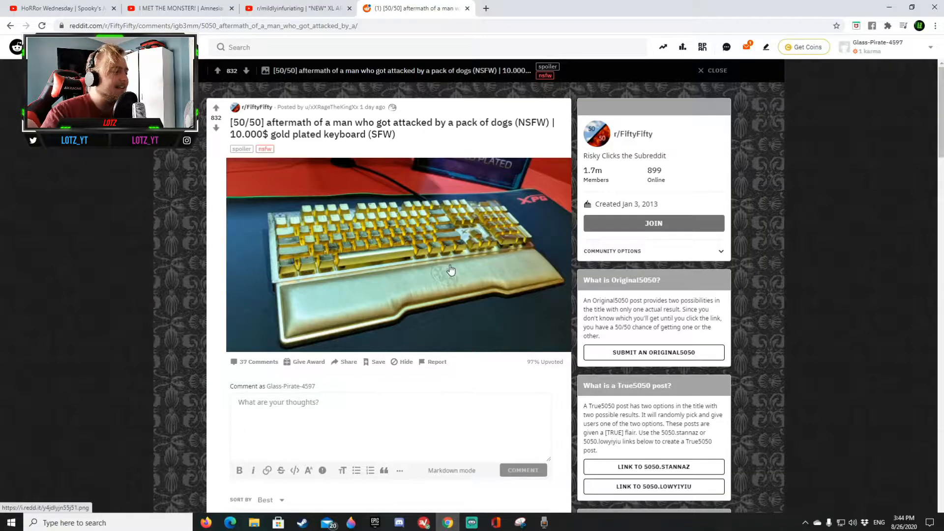
Step: Scroll down from the gold plated keyboard image to the post's comments
scroll(down, 3)
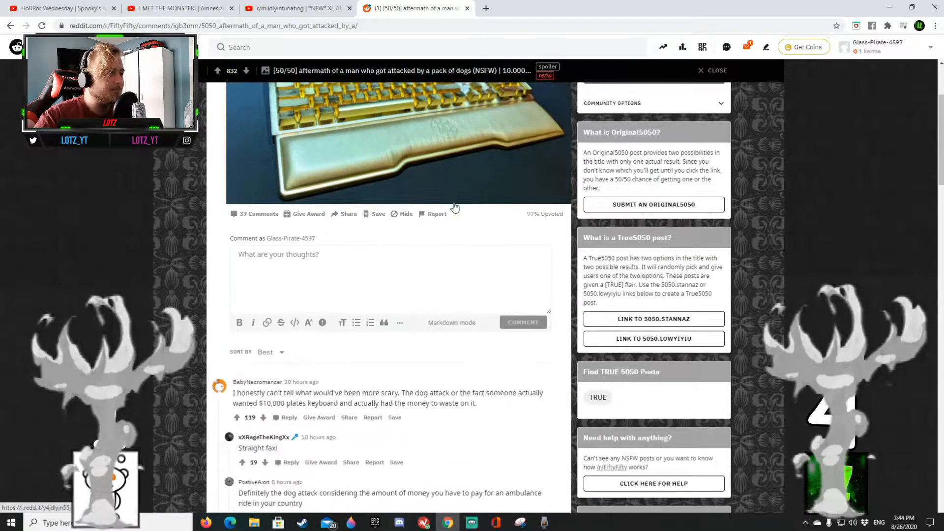
scroll(down, 3)
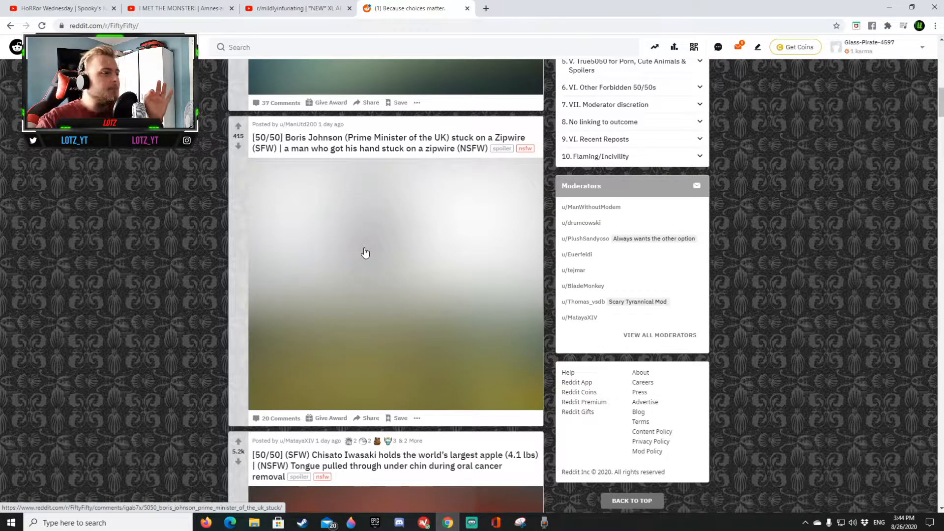
Step: Try to reveal the blurred Boris Johnson zipwire / stuck hand post image in the feed
click(388, 148)
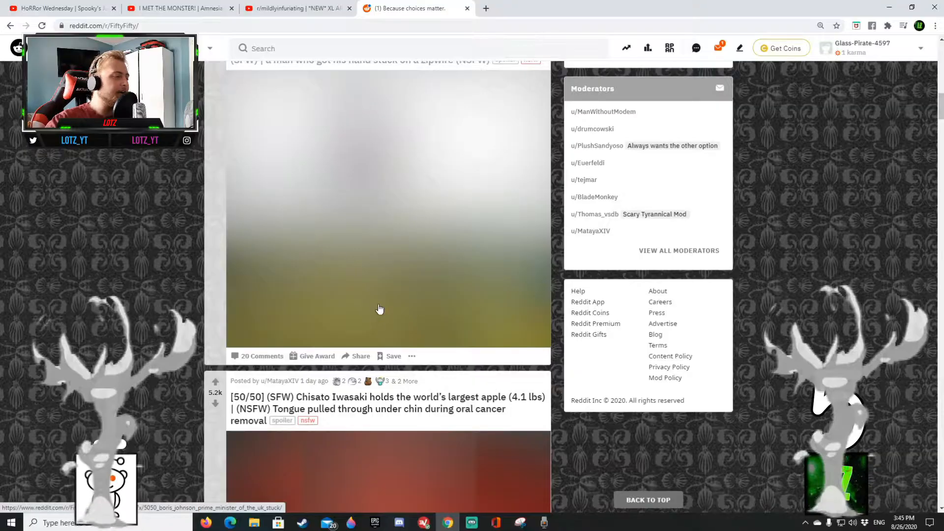
Step: Scroll the feed past the largest apple / oral cancer post to the stunt jump and chocolate cake entries
scroll(down, 3)
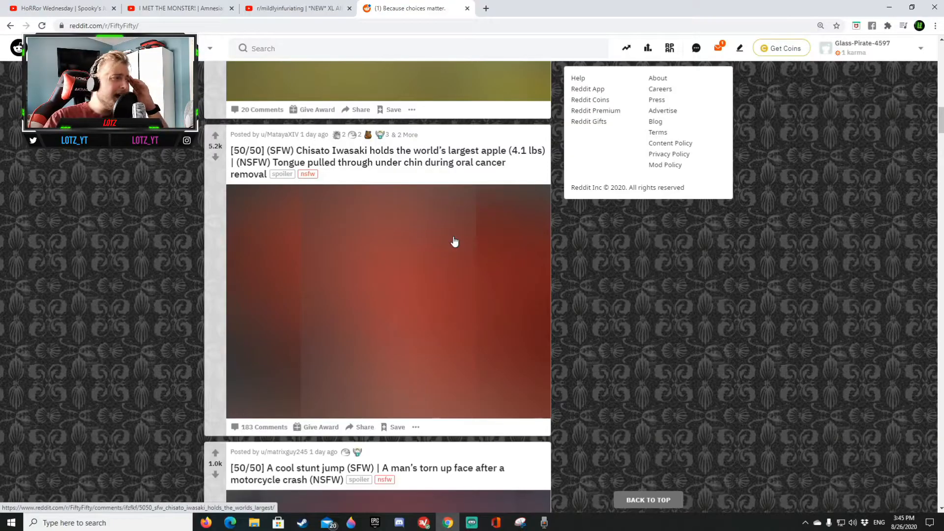
mouse_move(437, 258)
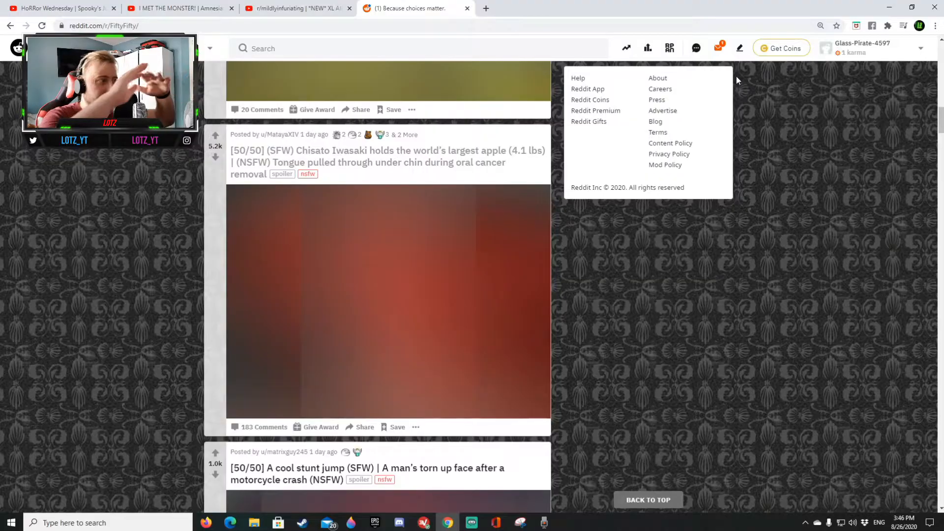
scroll(down, 3)
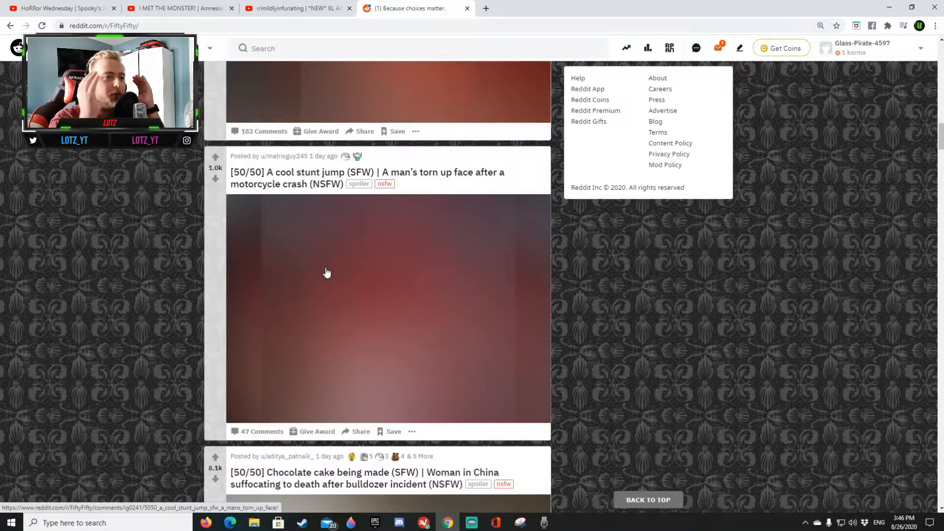
mouse_move(313, 243)
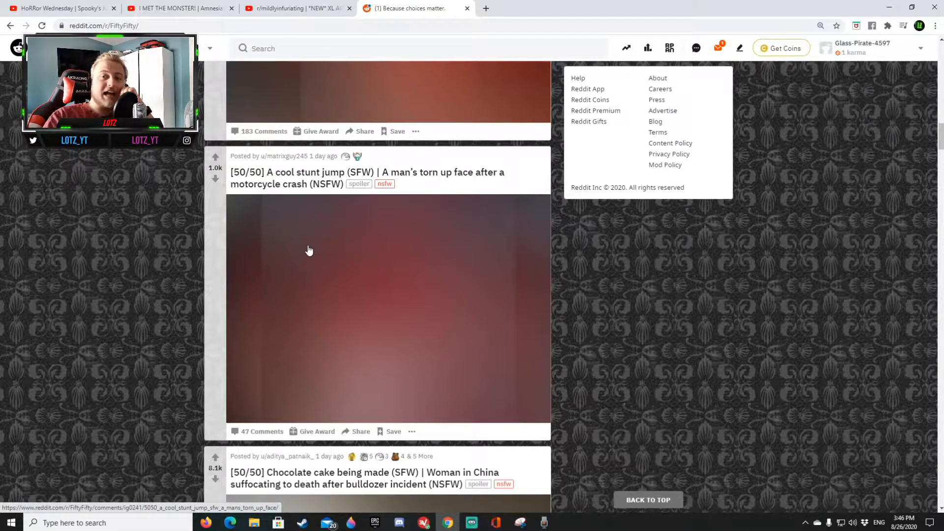
Step: Scroll the feed past the cool stunt jump post to the mountain view / thumb cut entry
scroll(down, 3)
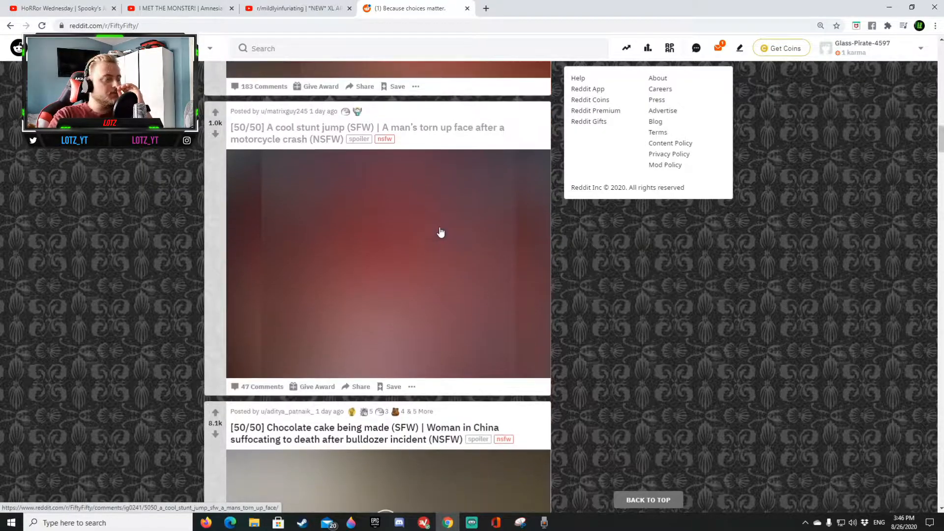
scroll(down, 3)
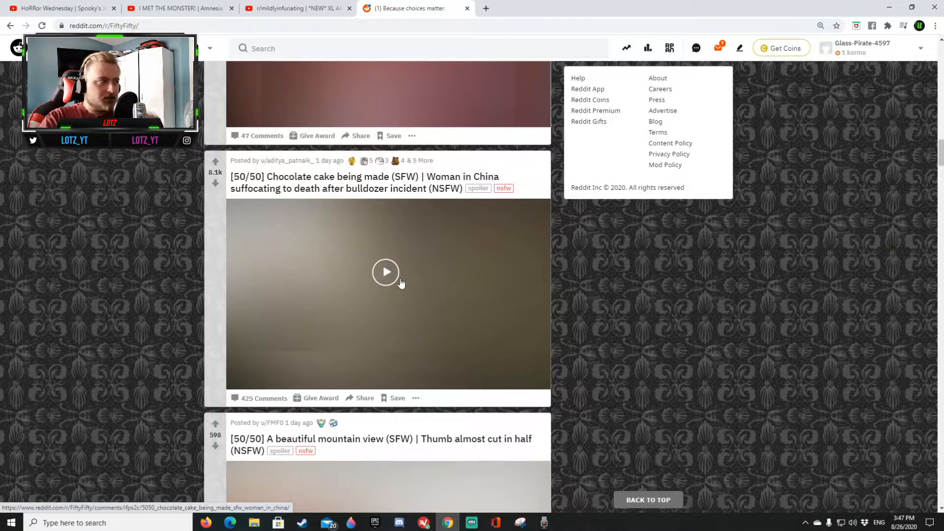
Step: Open the chocolate cake / woman in China post and play its bulldozer video
click(385, 272)
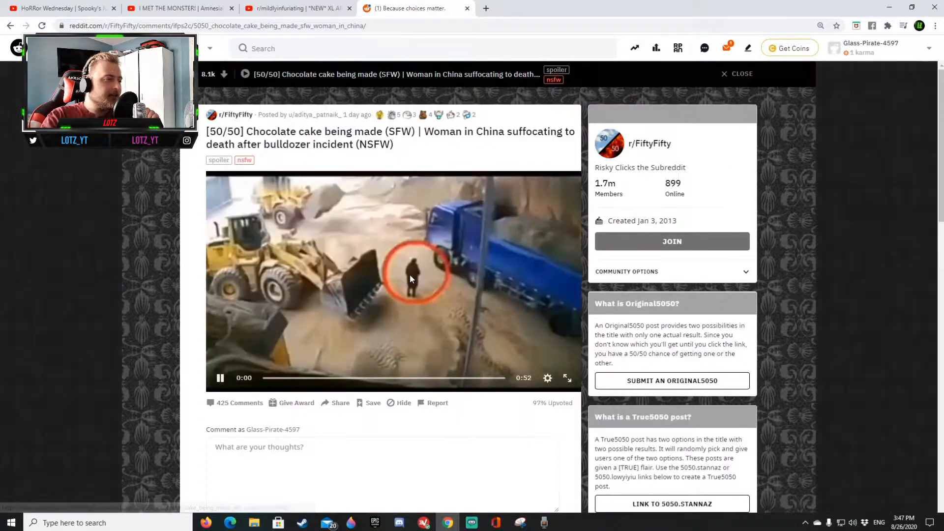
click(220, 378)
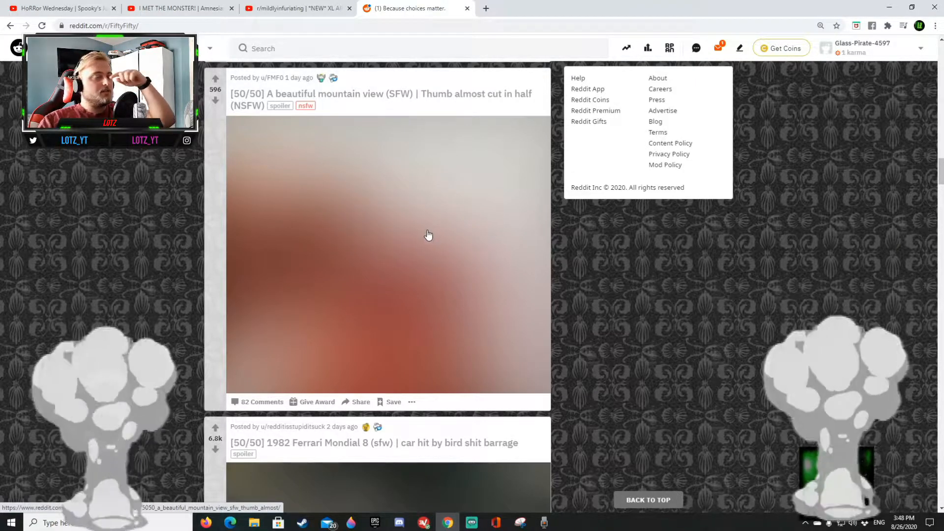
Step: Scroll the feed down to the 1982 Ferrari Mondial 8 post
scroll(down, 3)
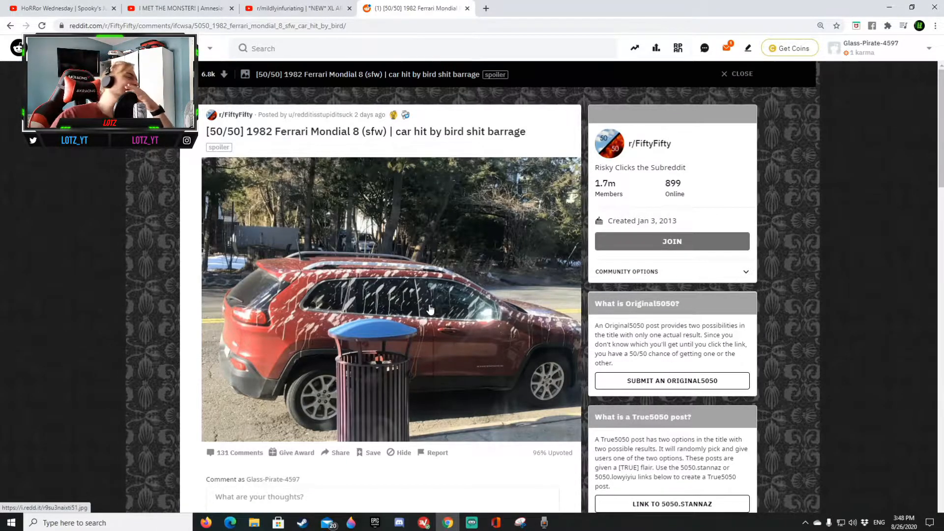
mouse_move(459, 262)
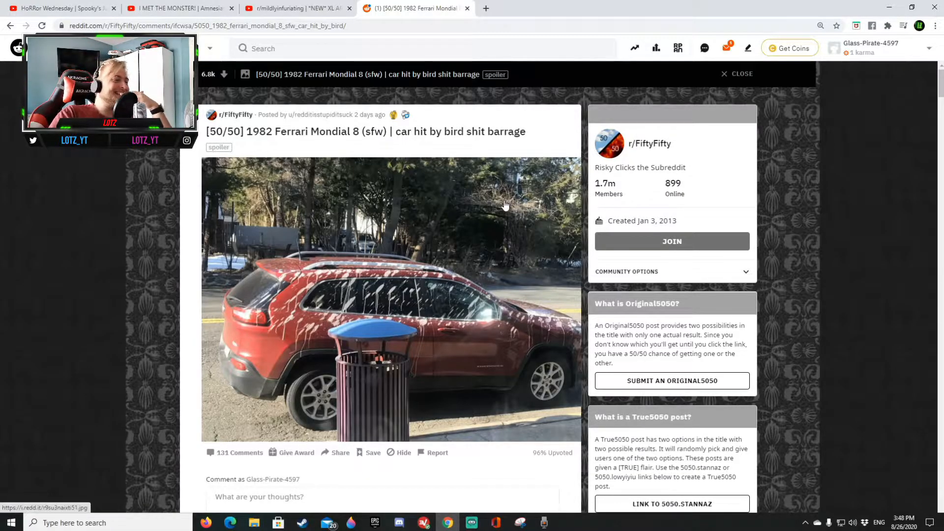
mouse_move(503, 229)
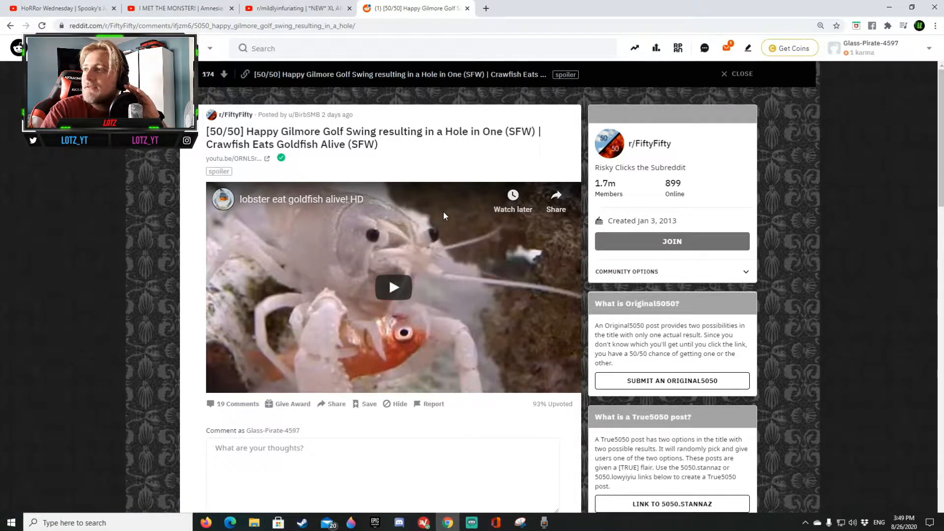
Step: Scroll to the 8 layer cake / bird ran over by car post and open its blurred image
scroll(down, 3)
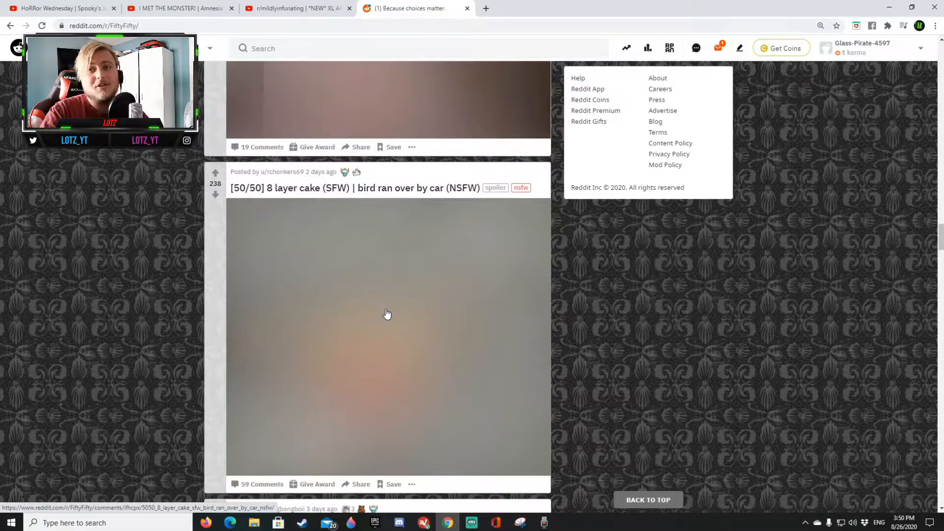
click(388, 312)
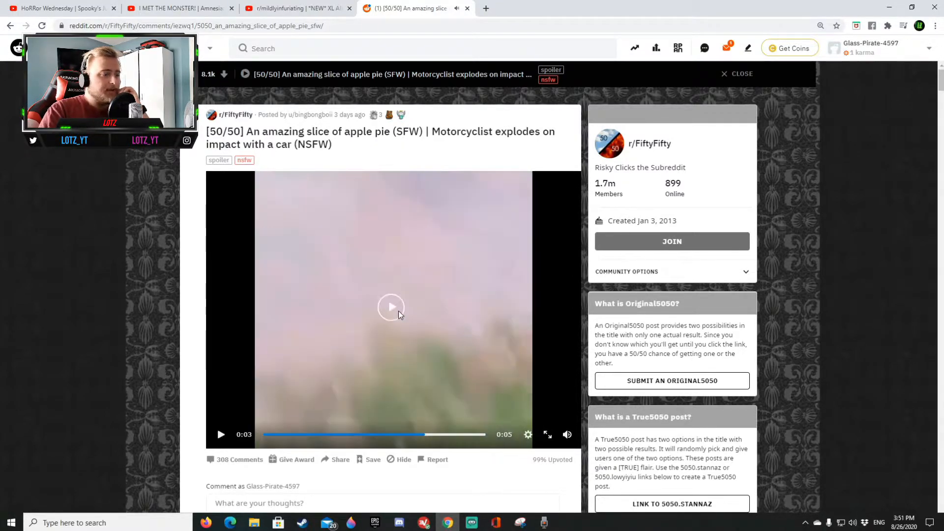
Step: Scroll the r/FiftyFifty feed down to the blurred Coronavirus Car post
scroll(down, 3)
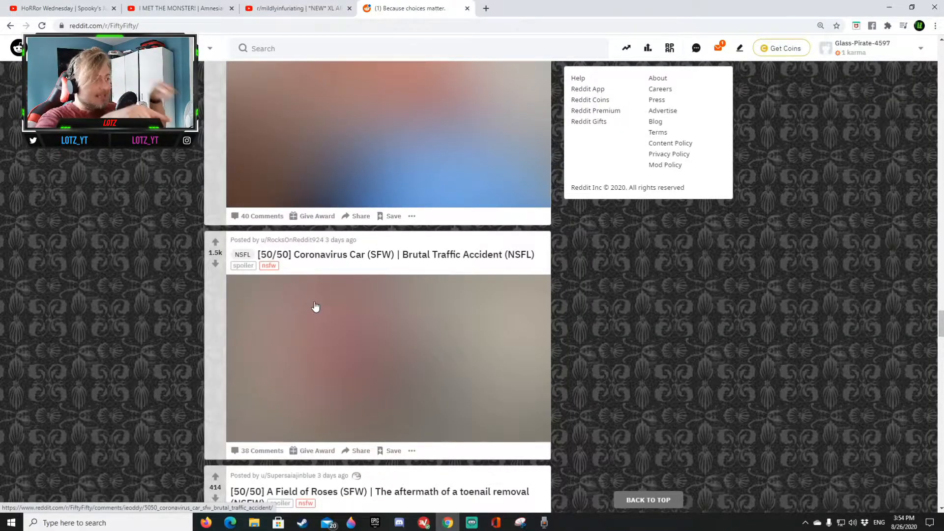
scroll(down, 3)
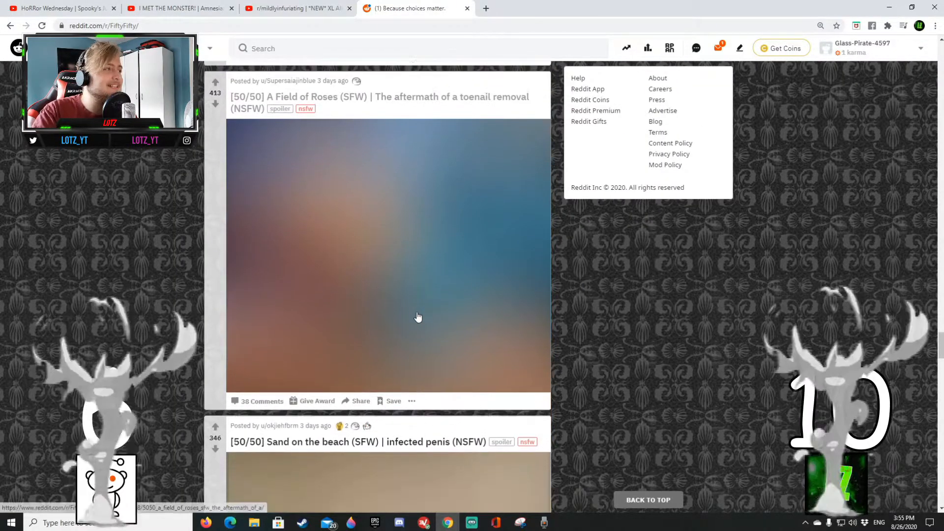
scroll(down, 3)
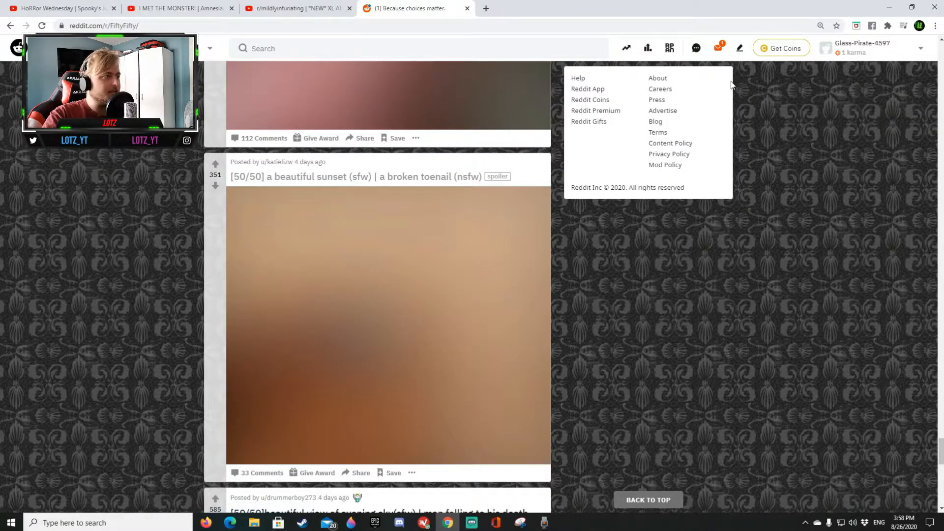
scroll(down, 3)
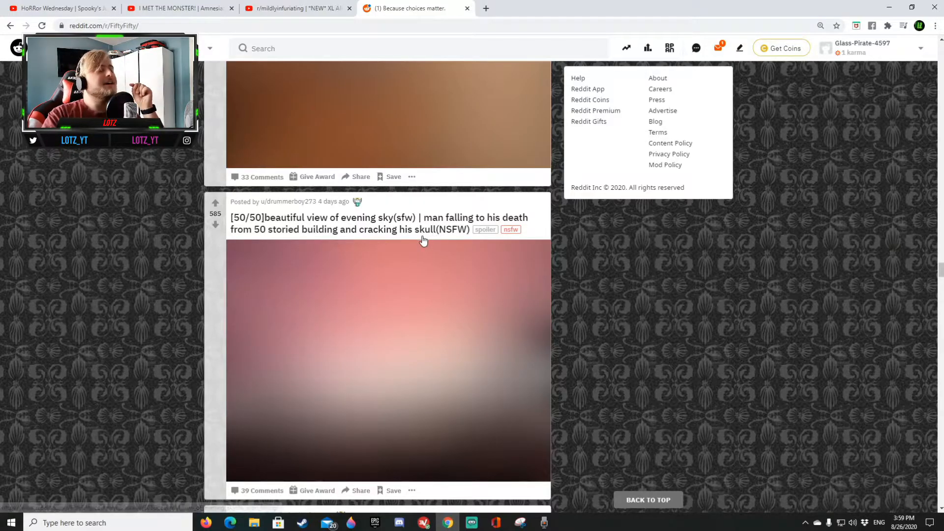
mouse_move(354, 291)
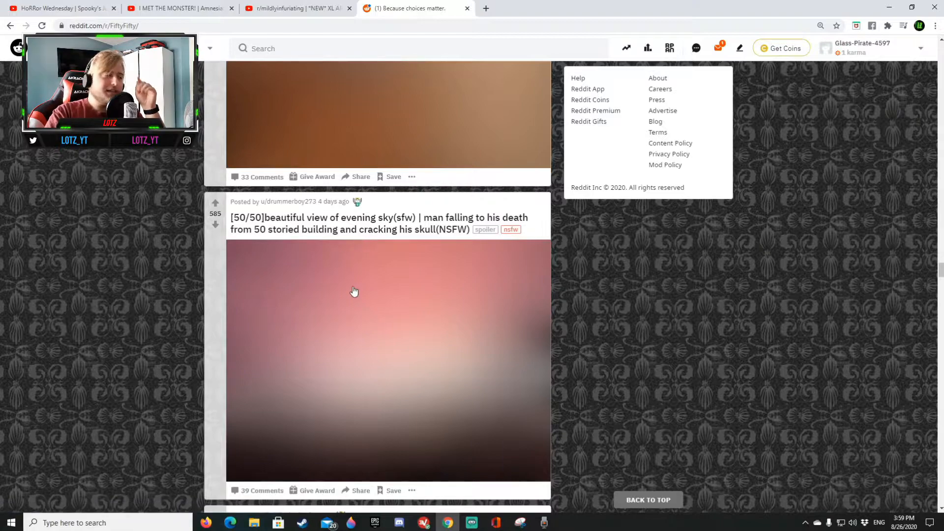
Step: View the evening sky / man falling and newborn baby / face surgery posts, scrolling on
click(354, 291)
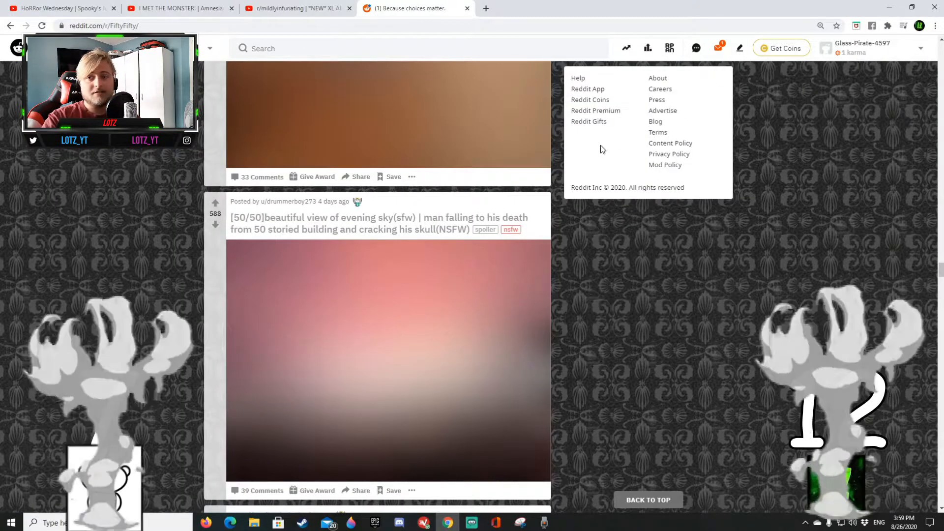
scroll(down, 3)
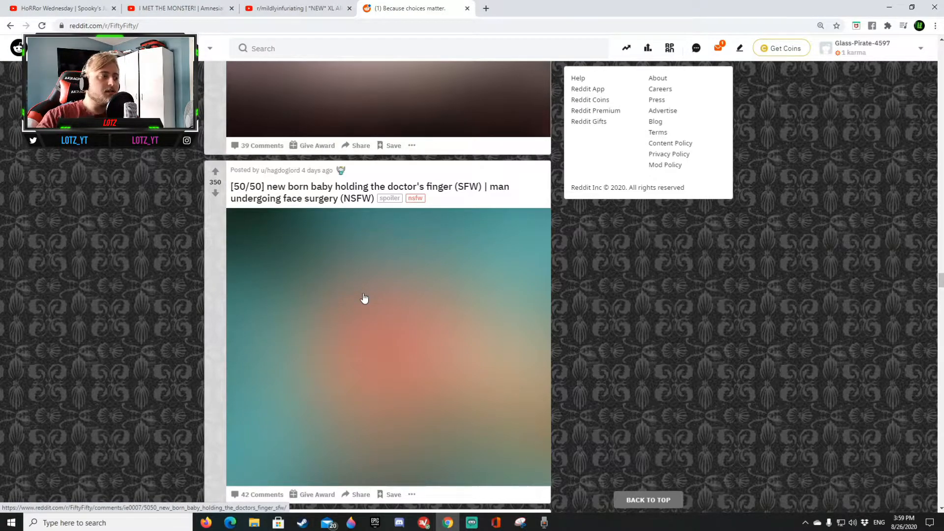
click(364, 298)
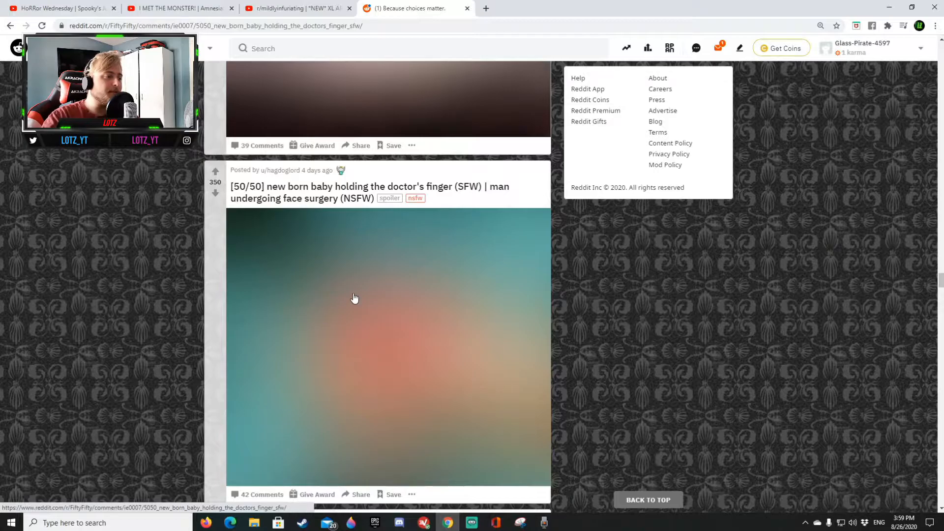
scroll(down, 3)
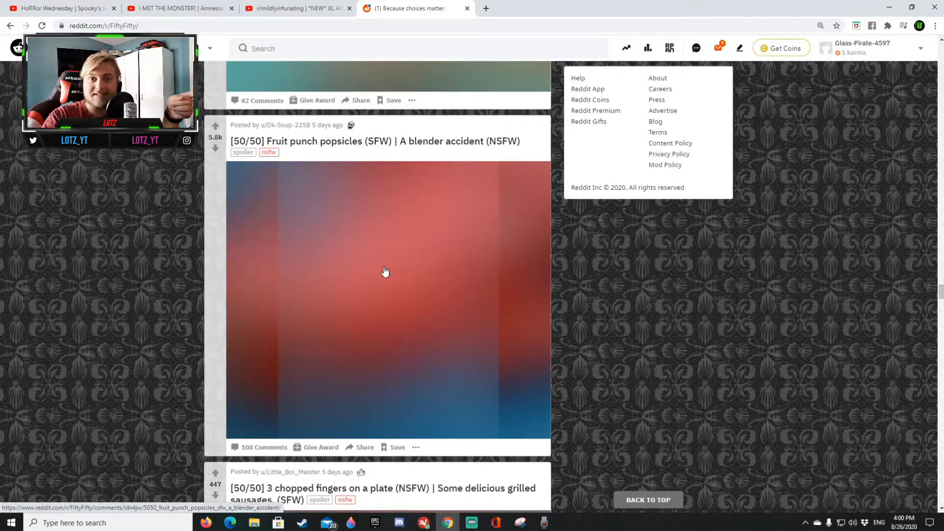
Step: View the Fruit punch popsicles and 3 chopped fingers on a plate posts
click(385, 271)
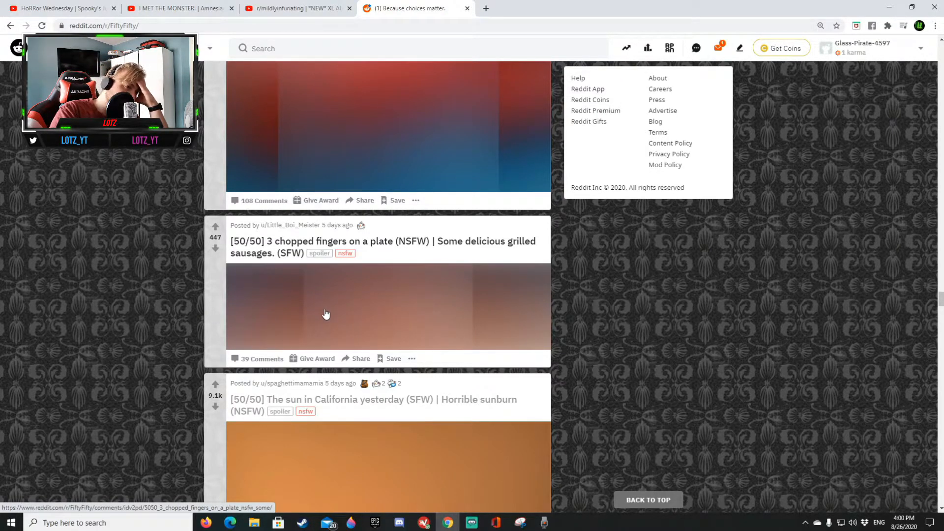
click(325, 309)
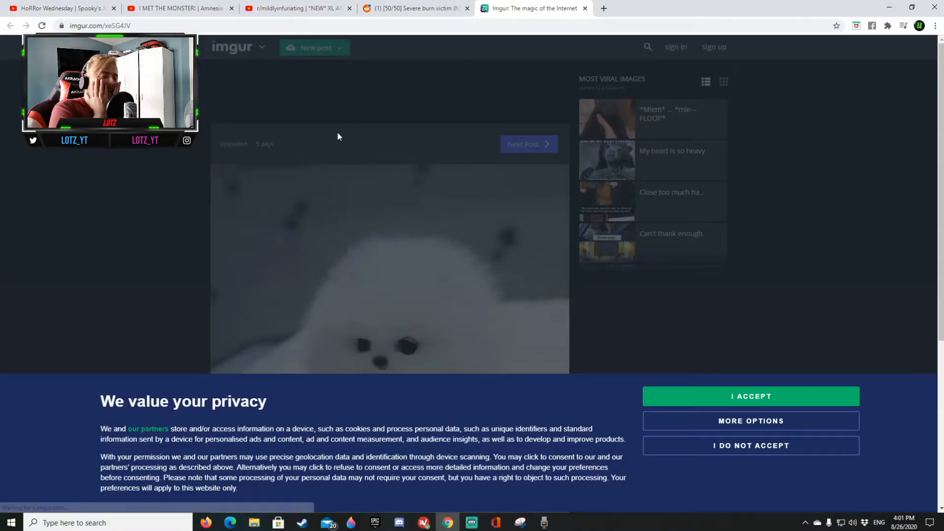
Step: Accept Imgur's privacy notice, view the white puppy photo enlarged, then dismiss it
click(751, 397)
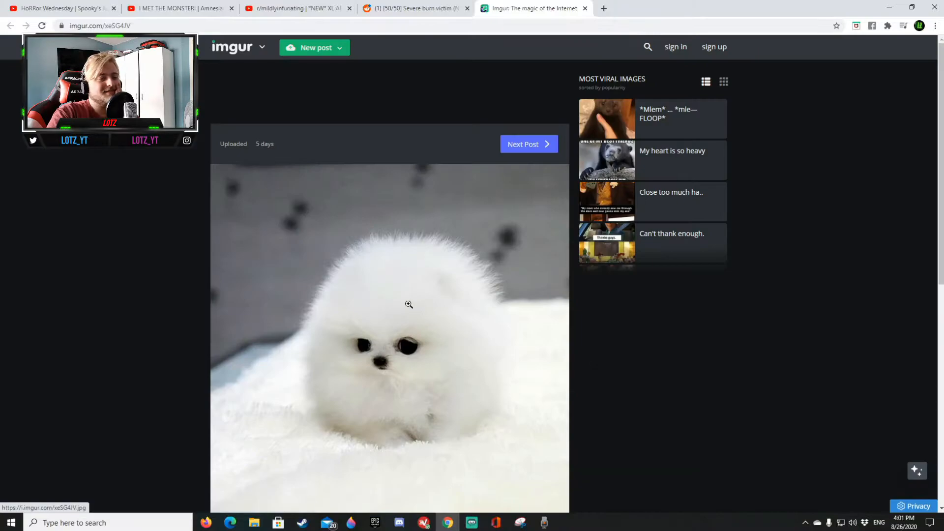
click(389, 304)
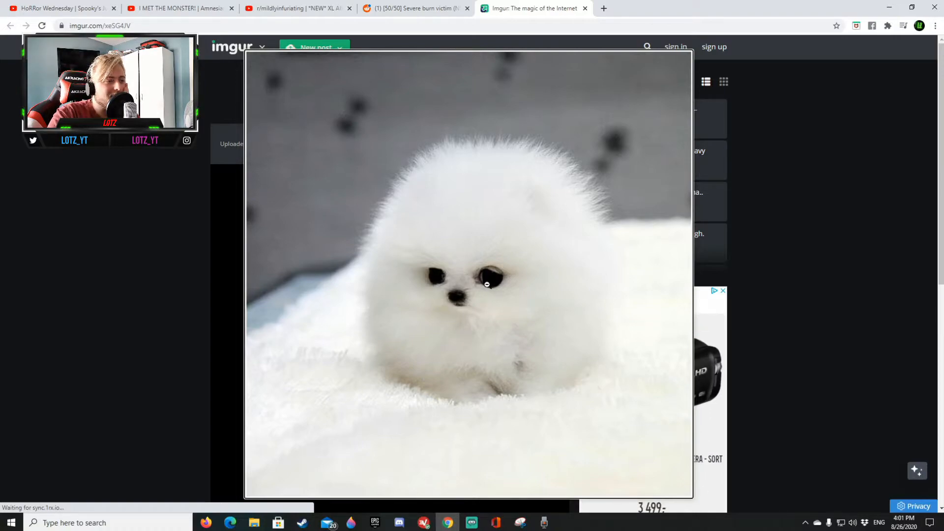
click(468, 272)
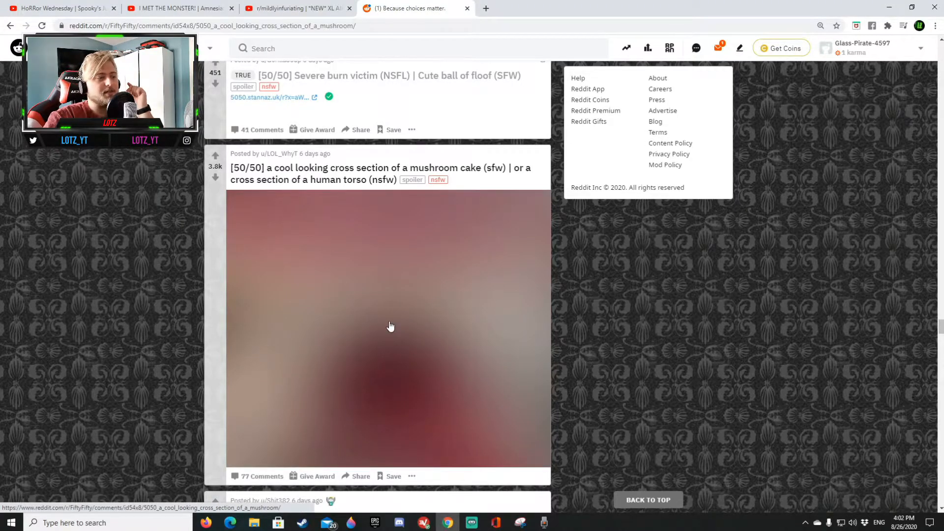
Step: View the mushroom cake and Hawksbill Sea Turtle posts, scrolling down to the red panda post
click(390, 325)
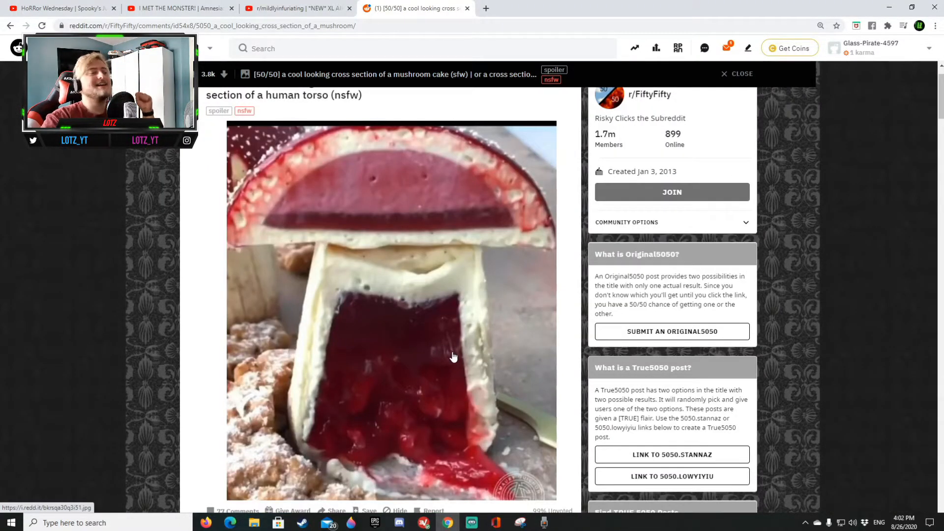
mouse_move(490, 397)
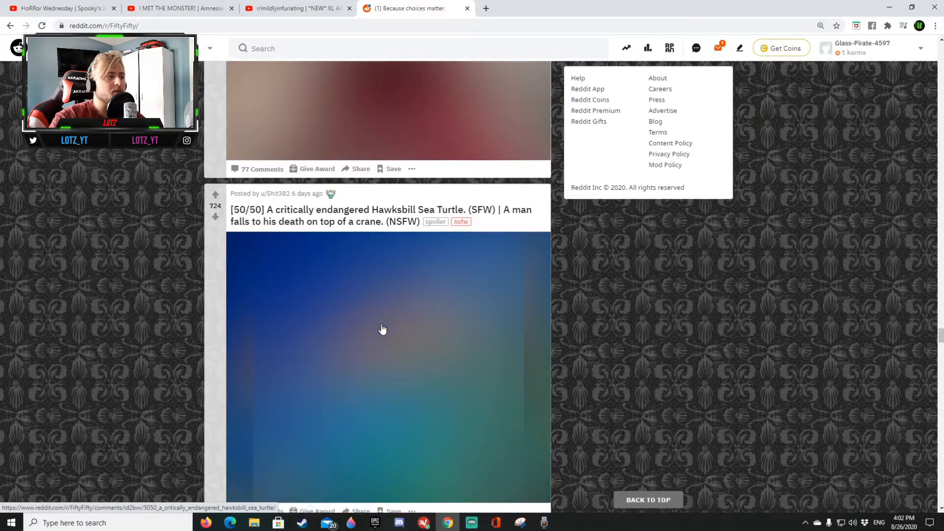
click(383, 330)
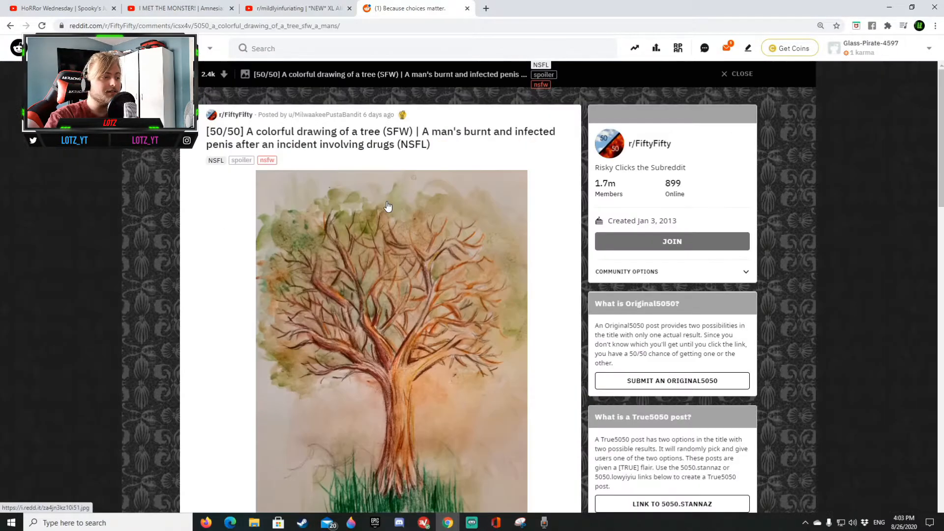
scroll(down, 3)
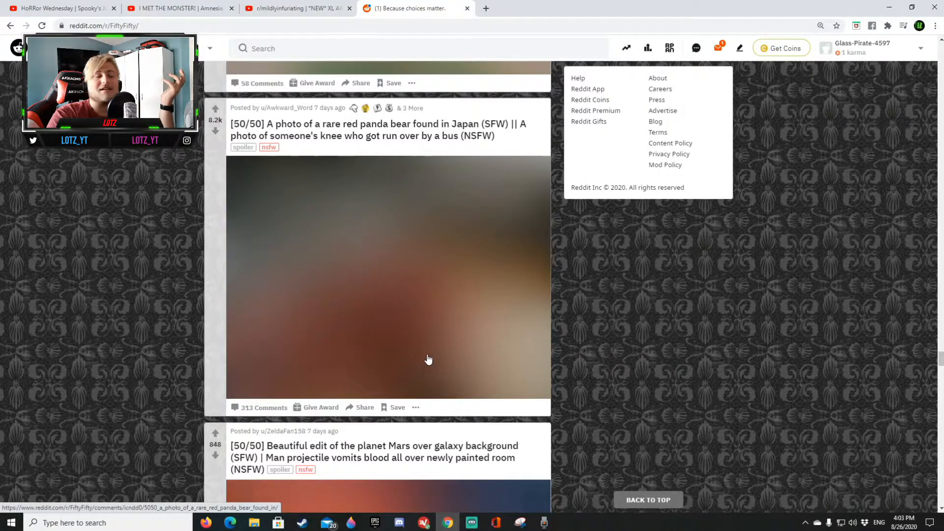
Step: View the rare red panda post and reach the planet Mars post further down the feed
click(378, 124)
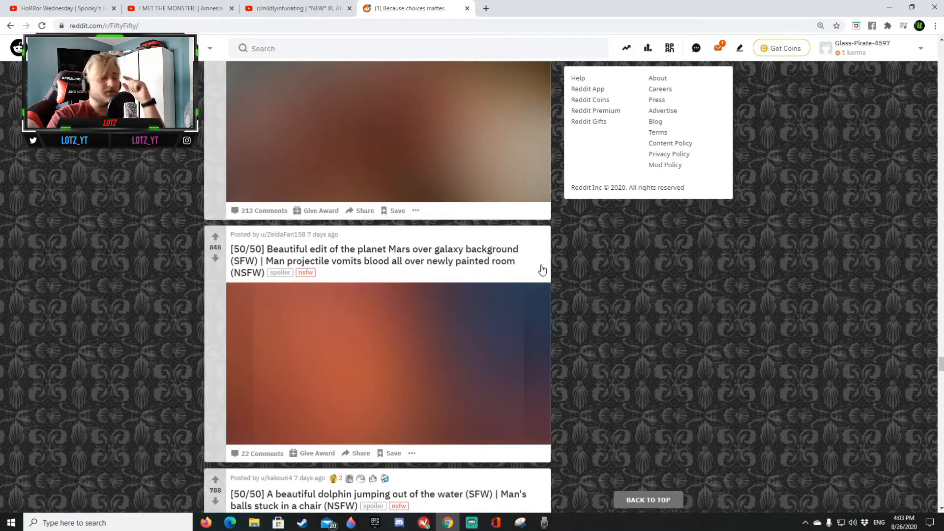
scroll(down, 3)
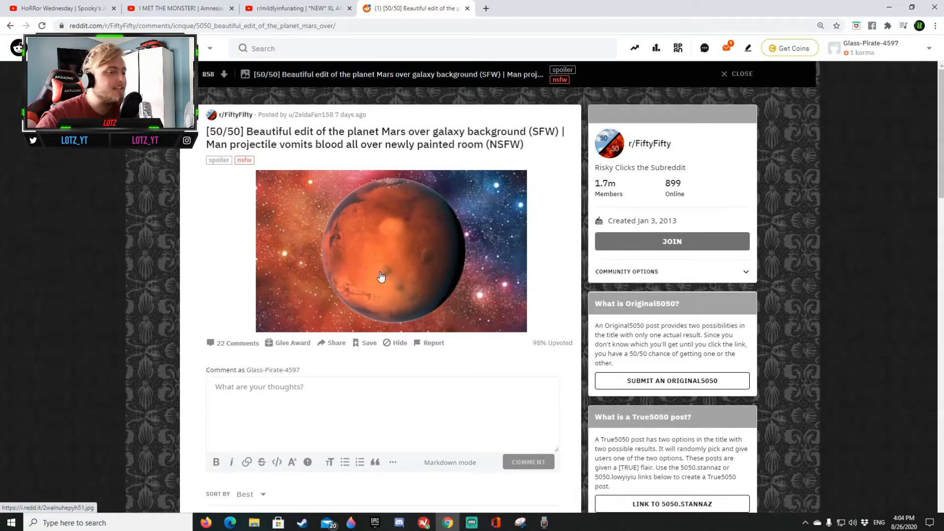
right_click(379, 277)
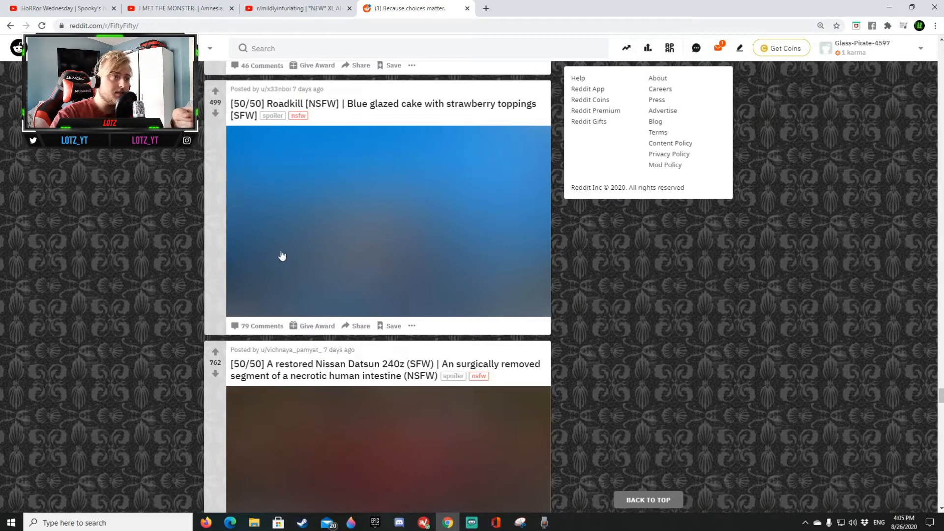
Step: View the Roadkill or blue glazed cake post and scroll to the strawberry ice cream post
click(282, 255)
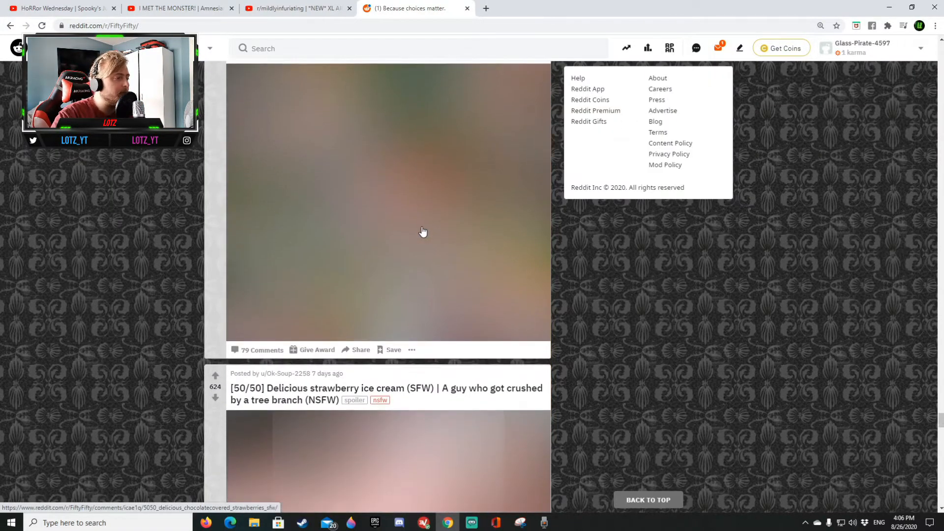
scroll(down, 3)
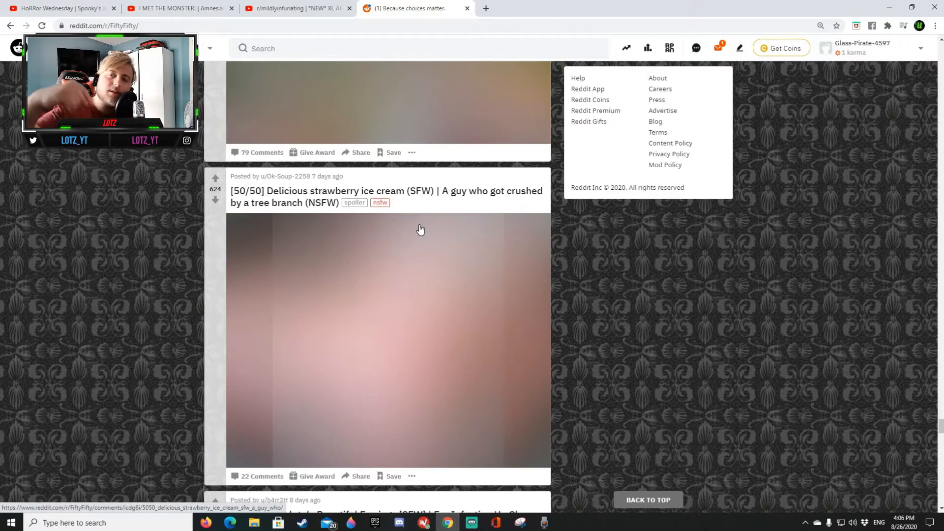